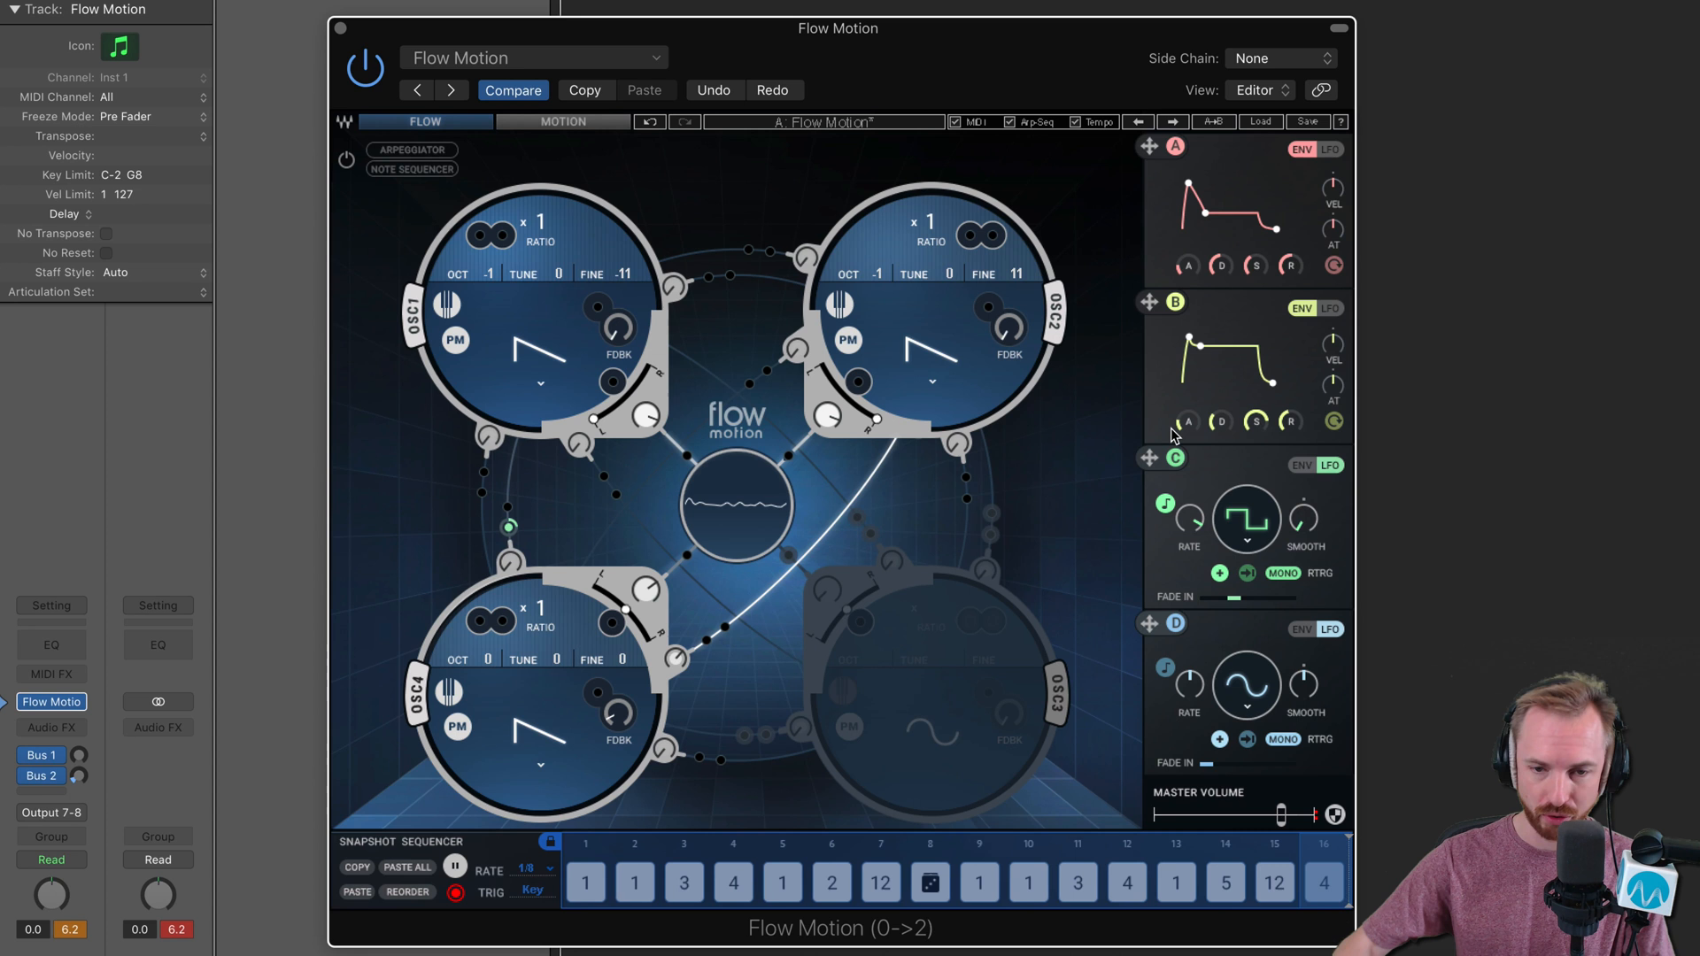
mouse_move(239, 712)
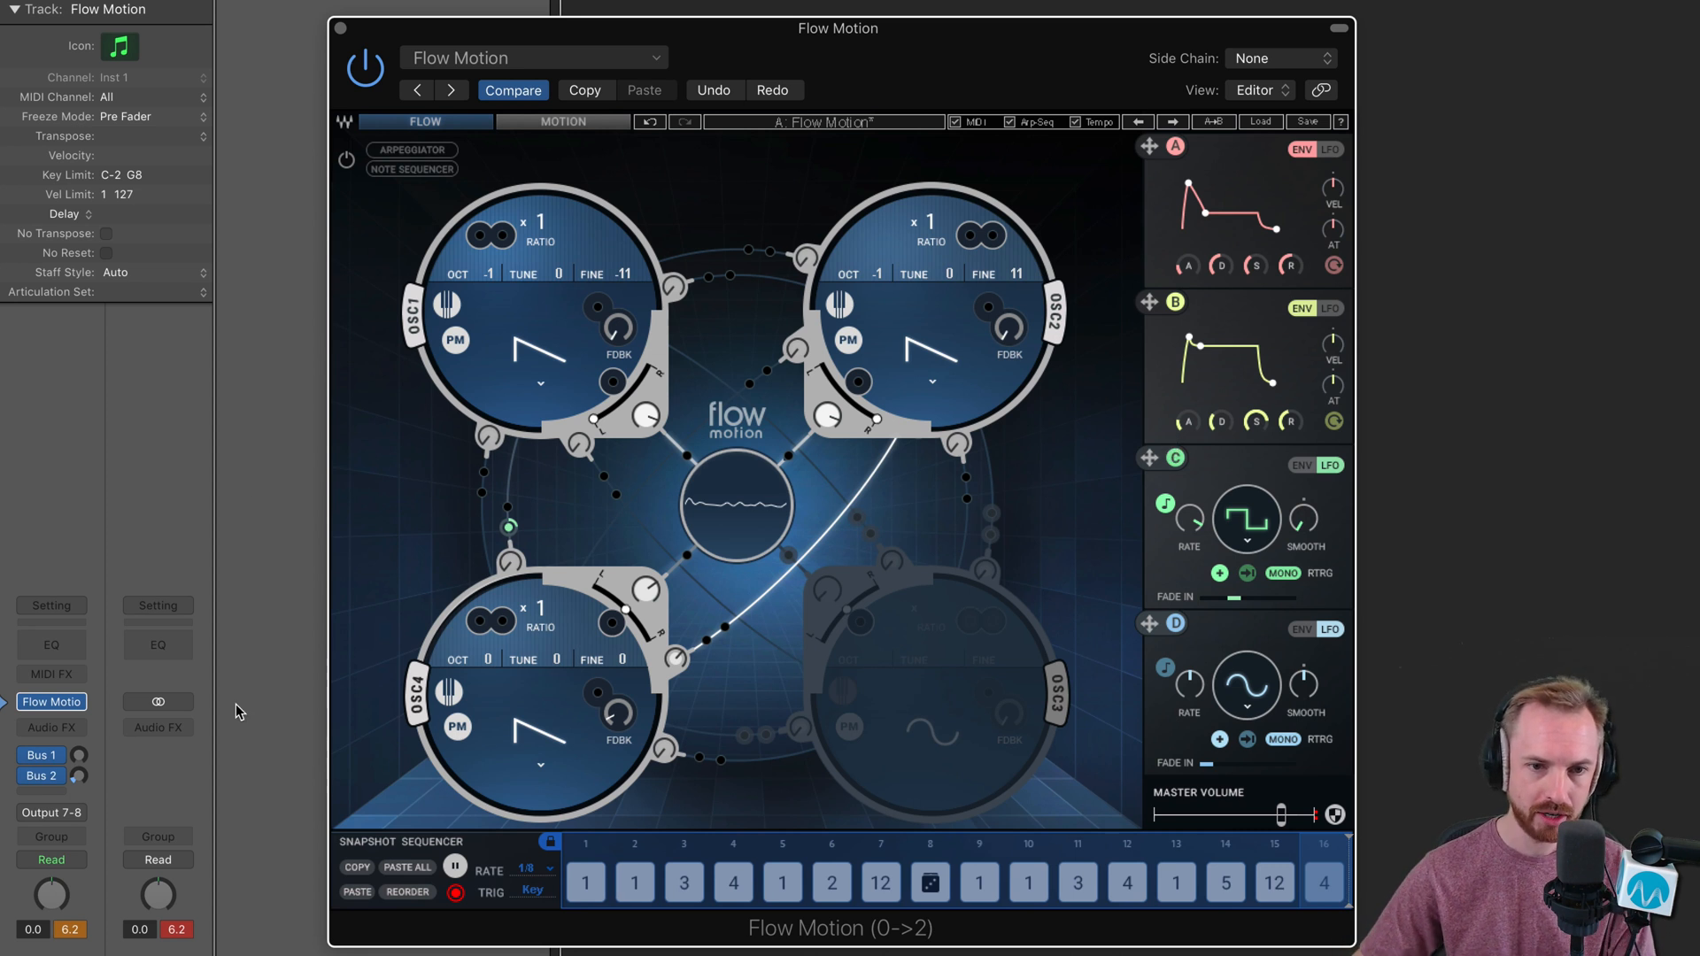
mouse_move(597, 214)
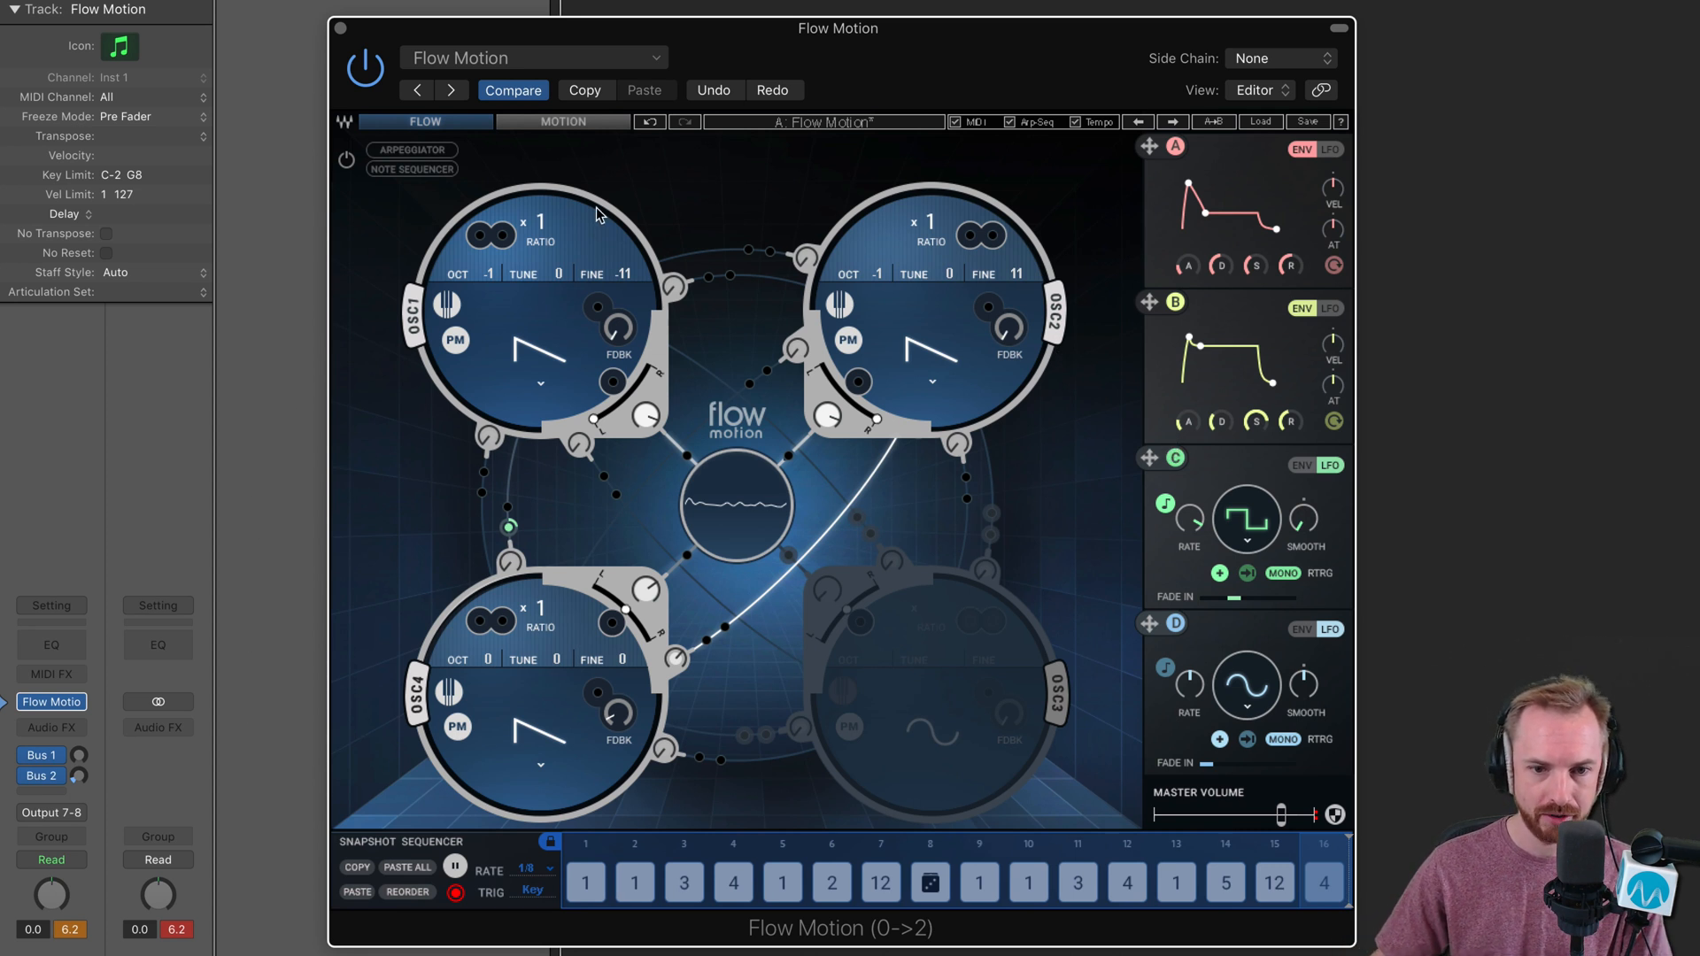
mouse_move(607, 512)
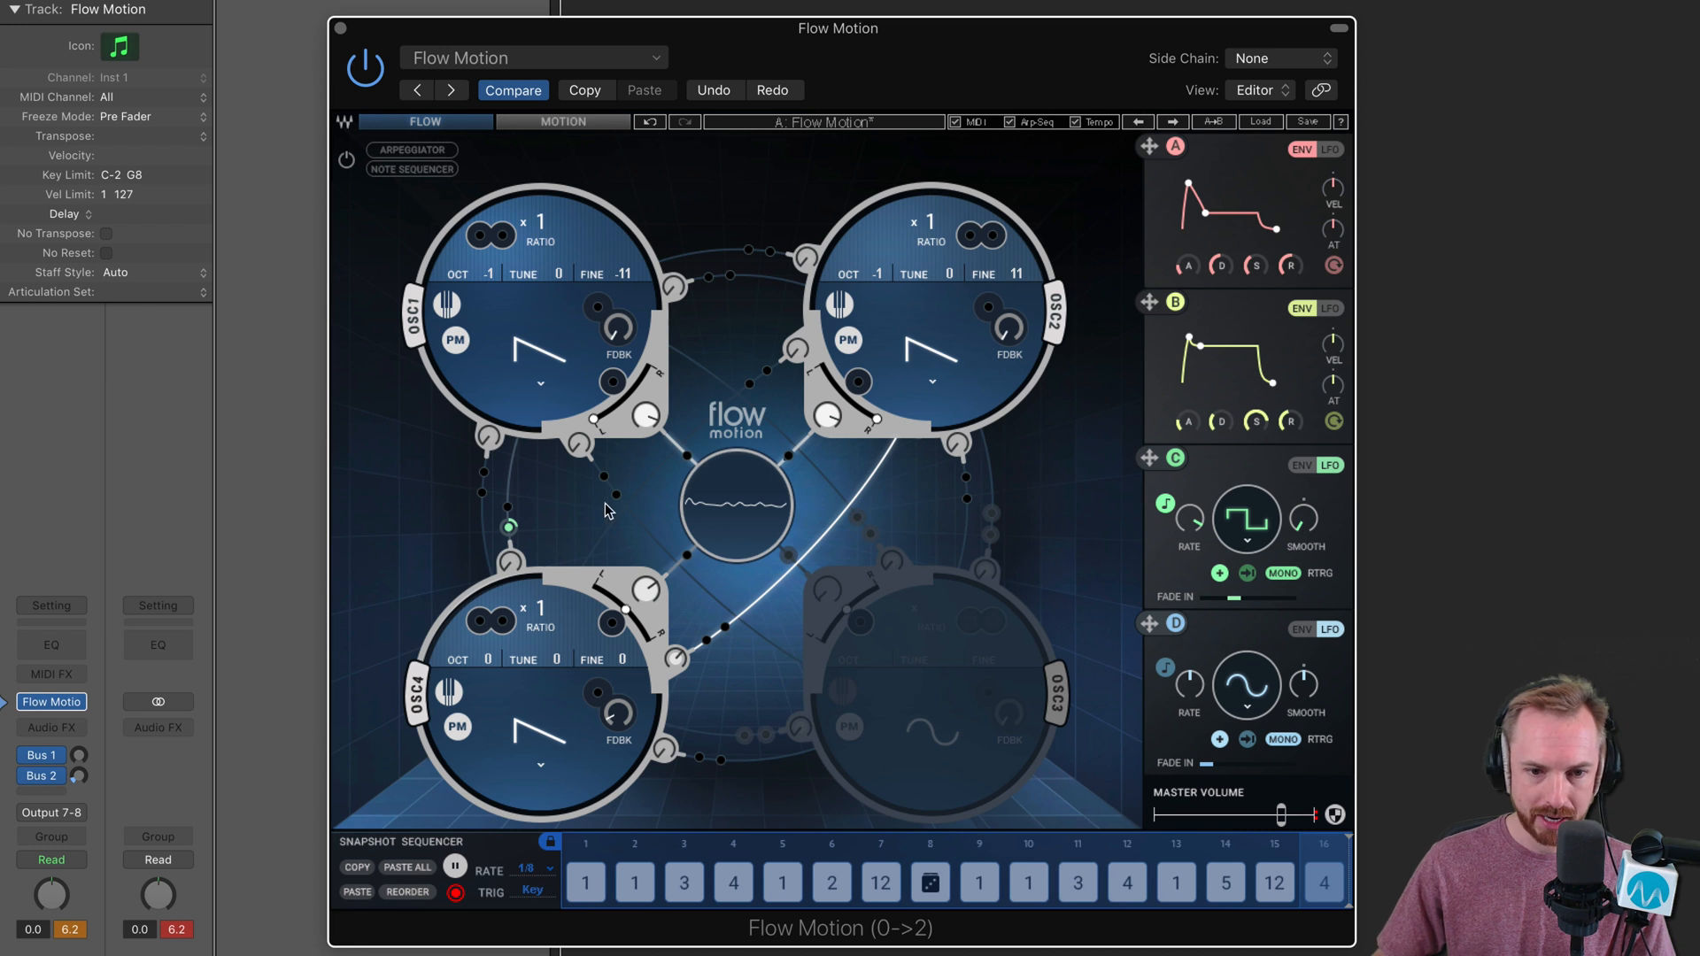
mouse_move(654, 402)
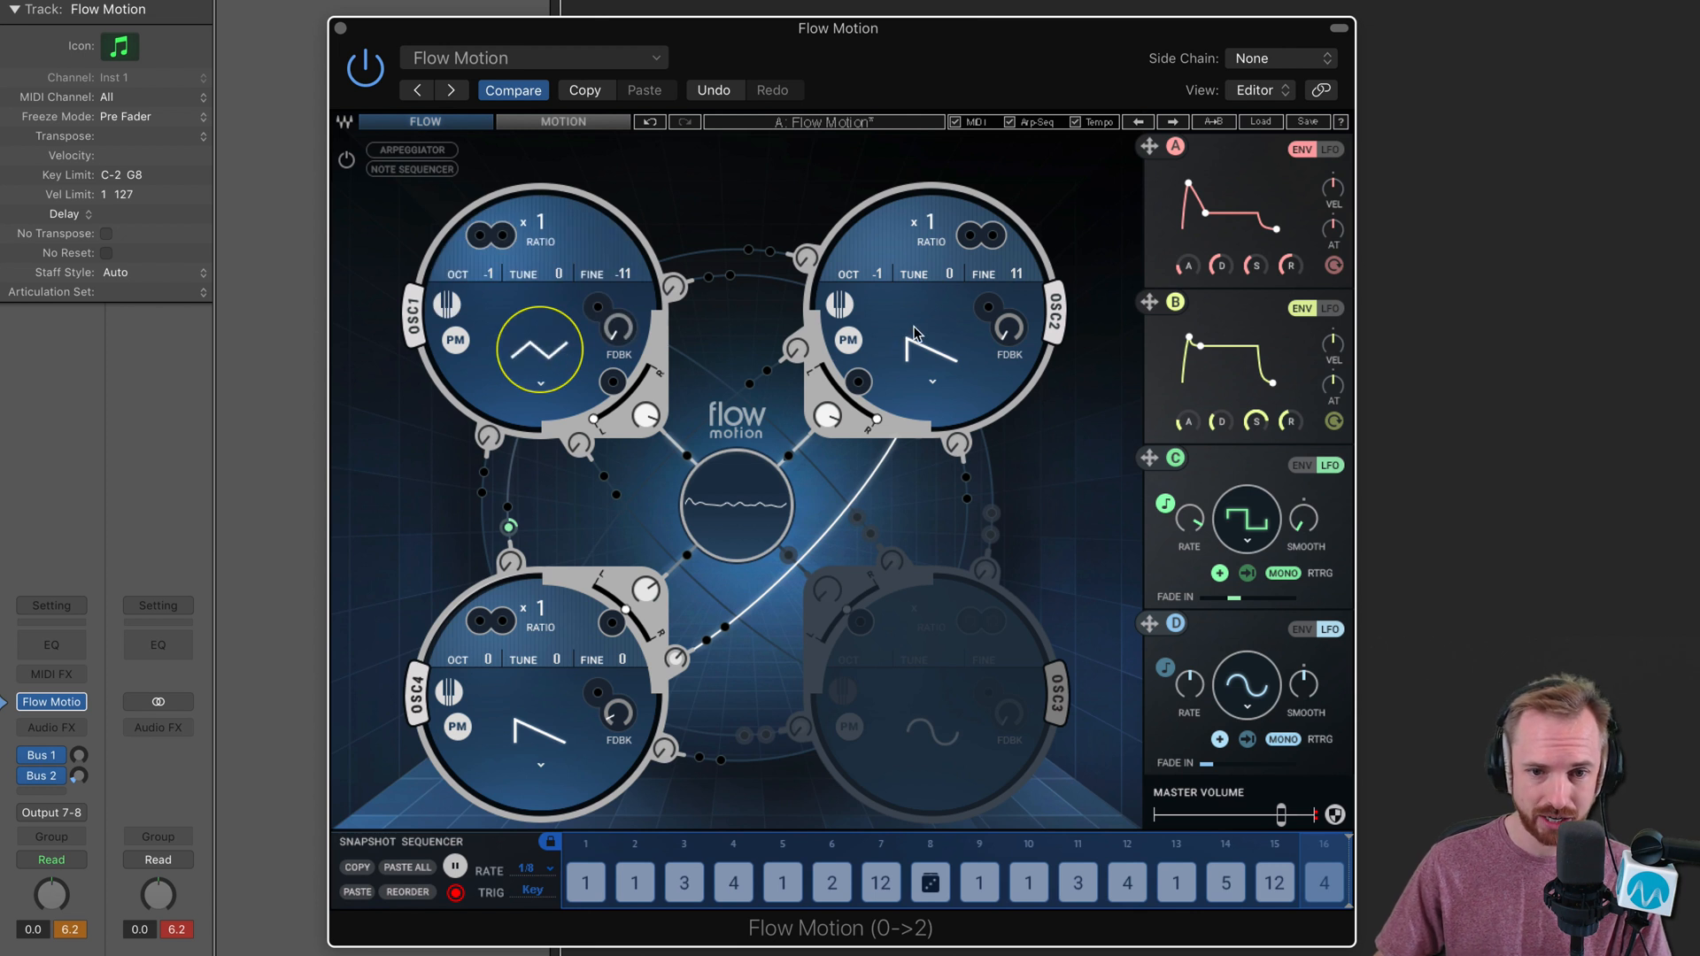
Bring up the preset dropdown and browse the Factory Presets list
click(531, 57)
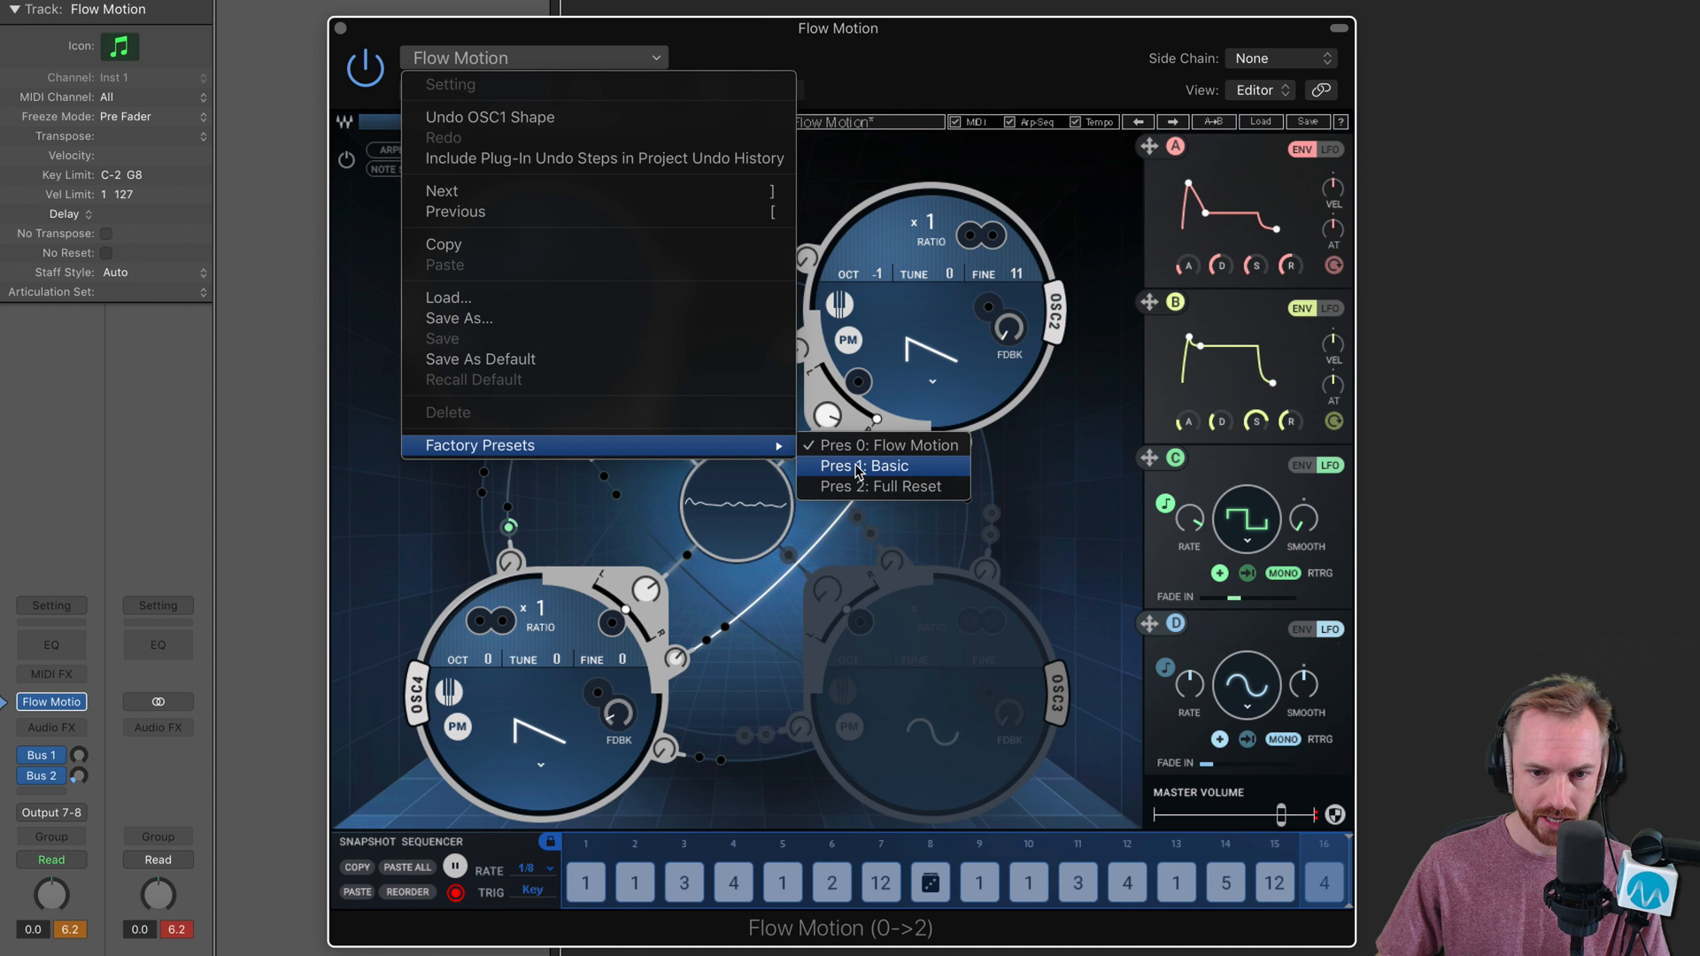
Load factory preset Pres 1: Basic, leaving two active oscillators
click(864, 465)
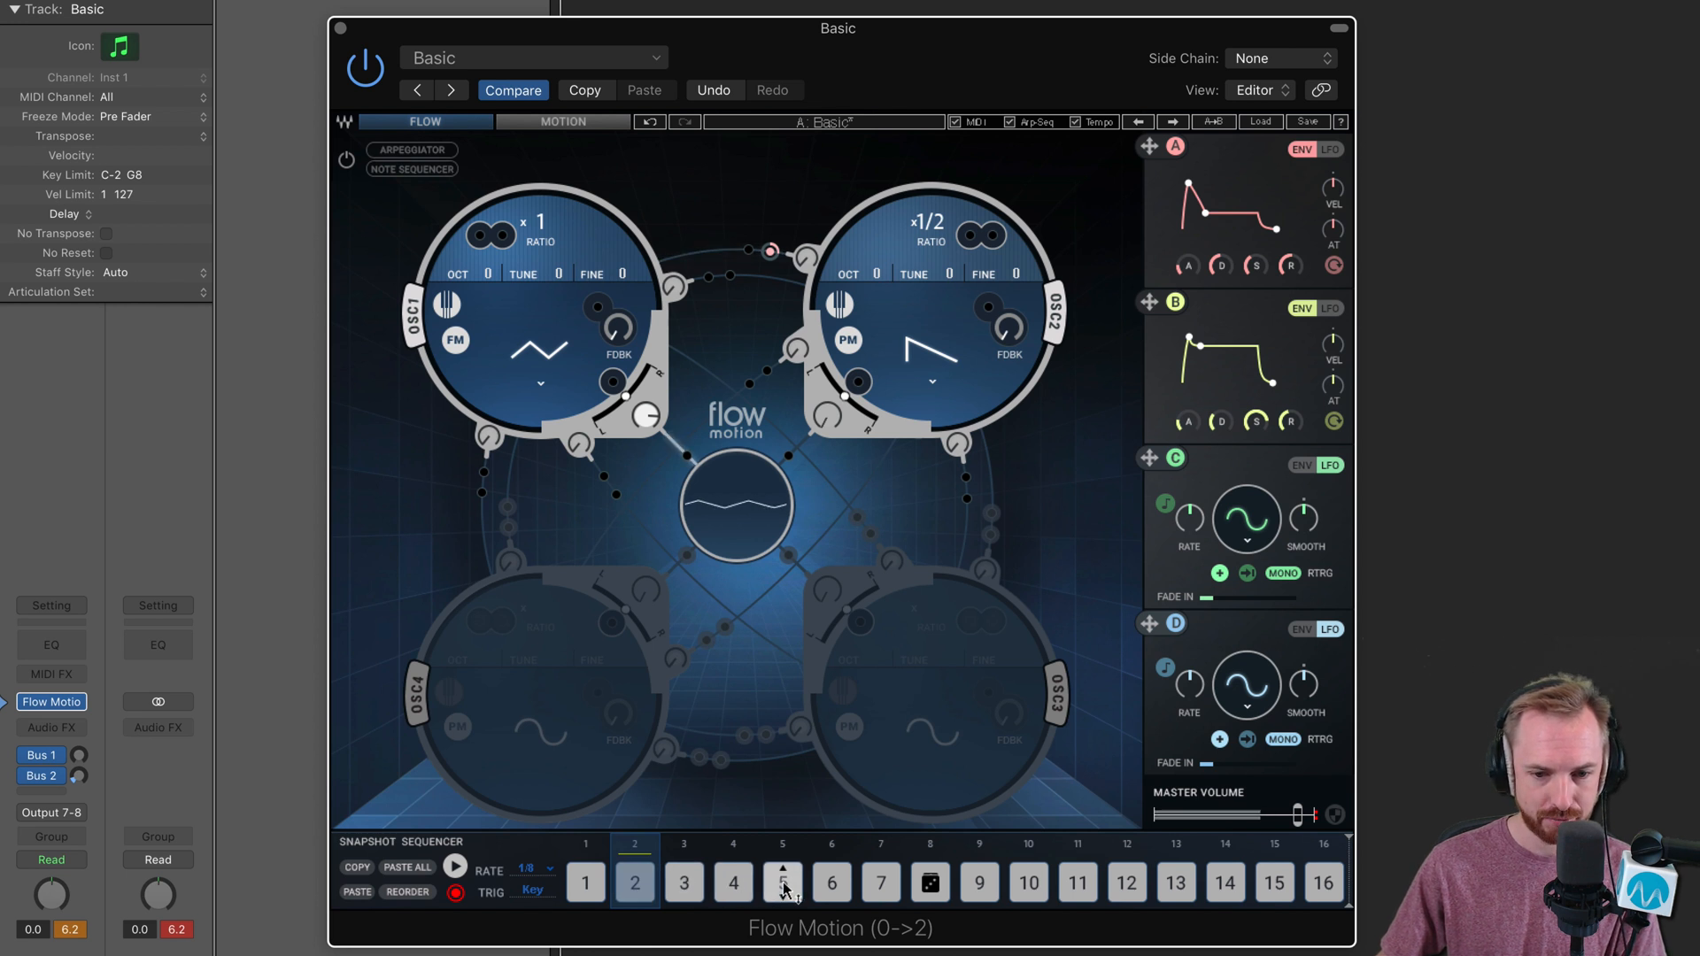
Recall stored snapshots 5, 10, 11 and 12 in turn from the snapshot sequencer
click(781, 882)
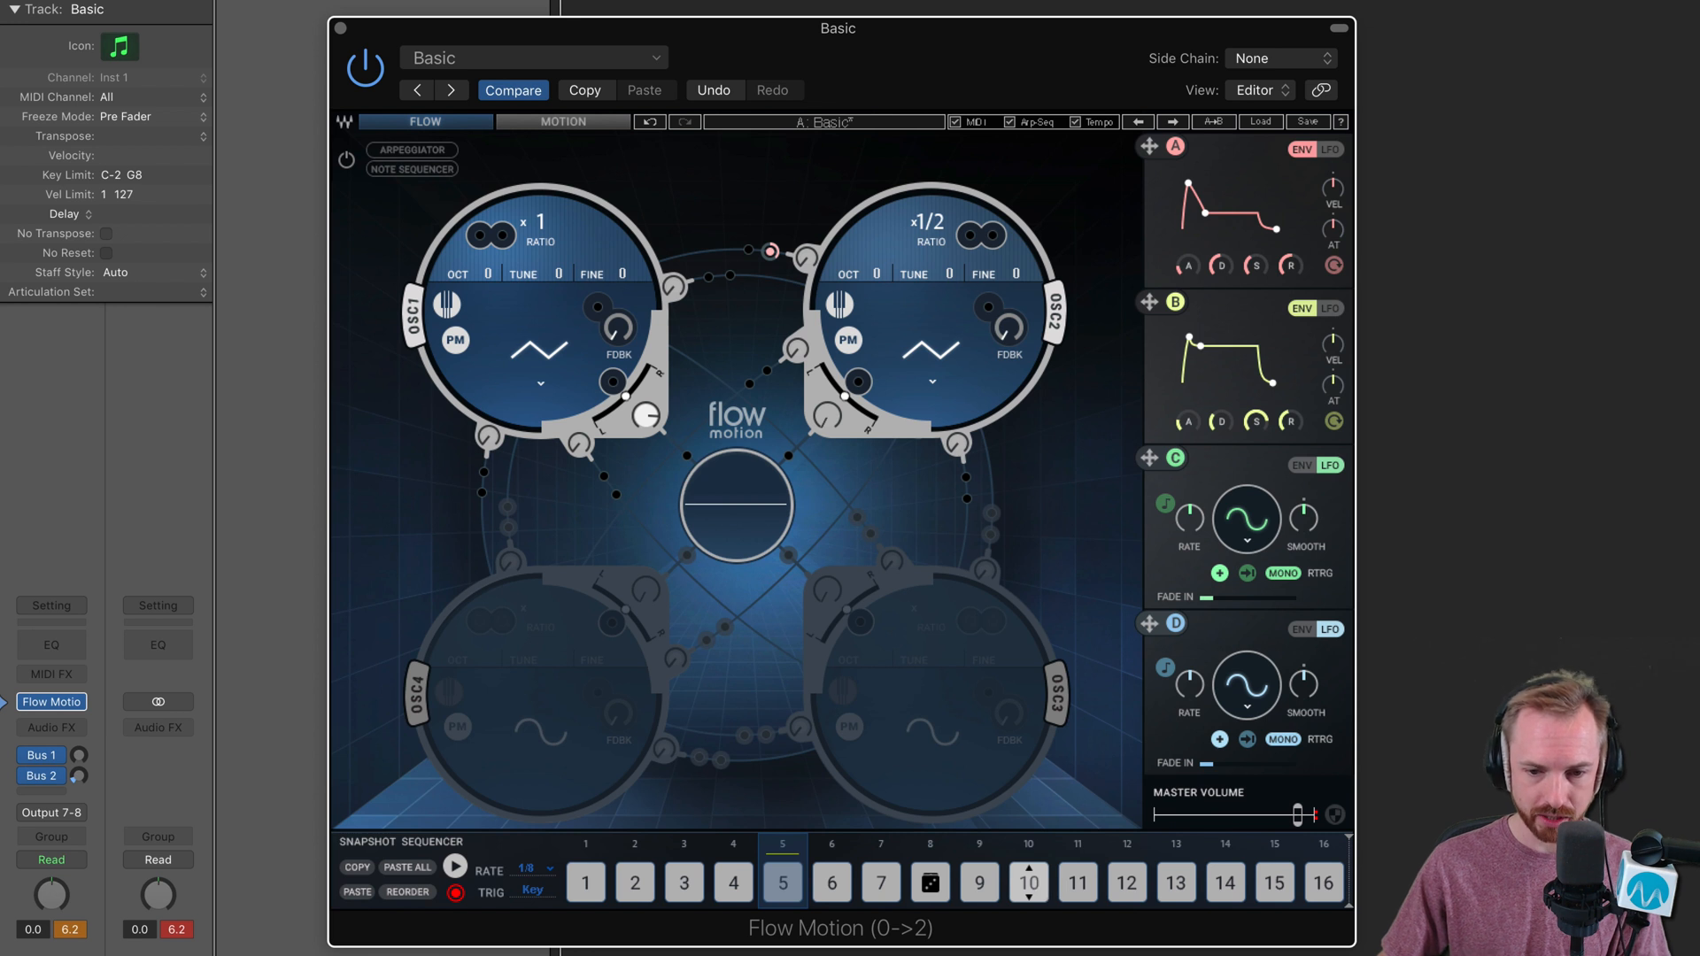
click(1027, 882)
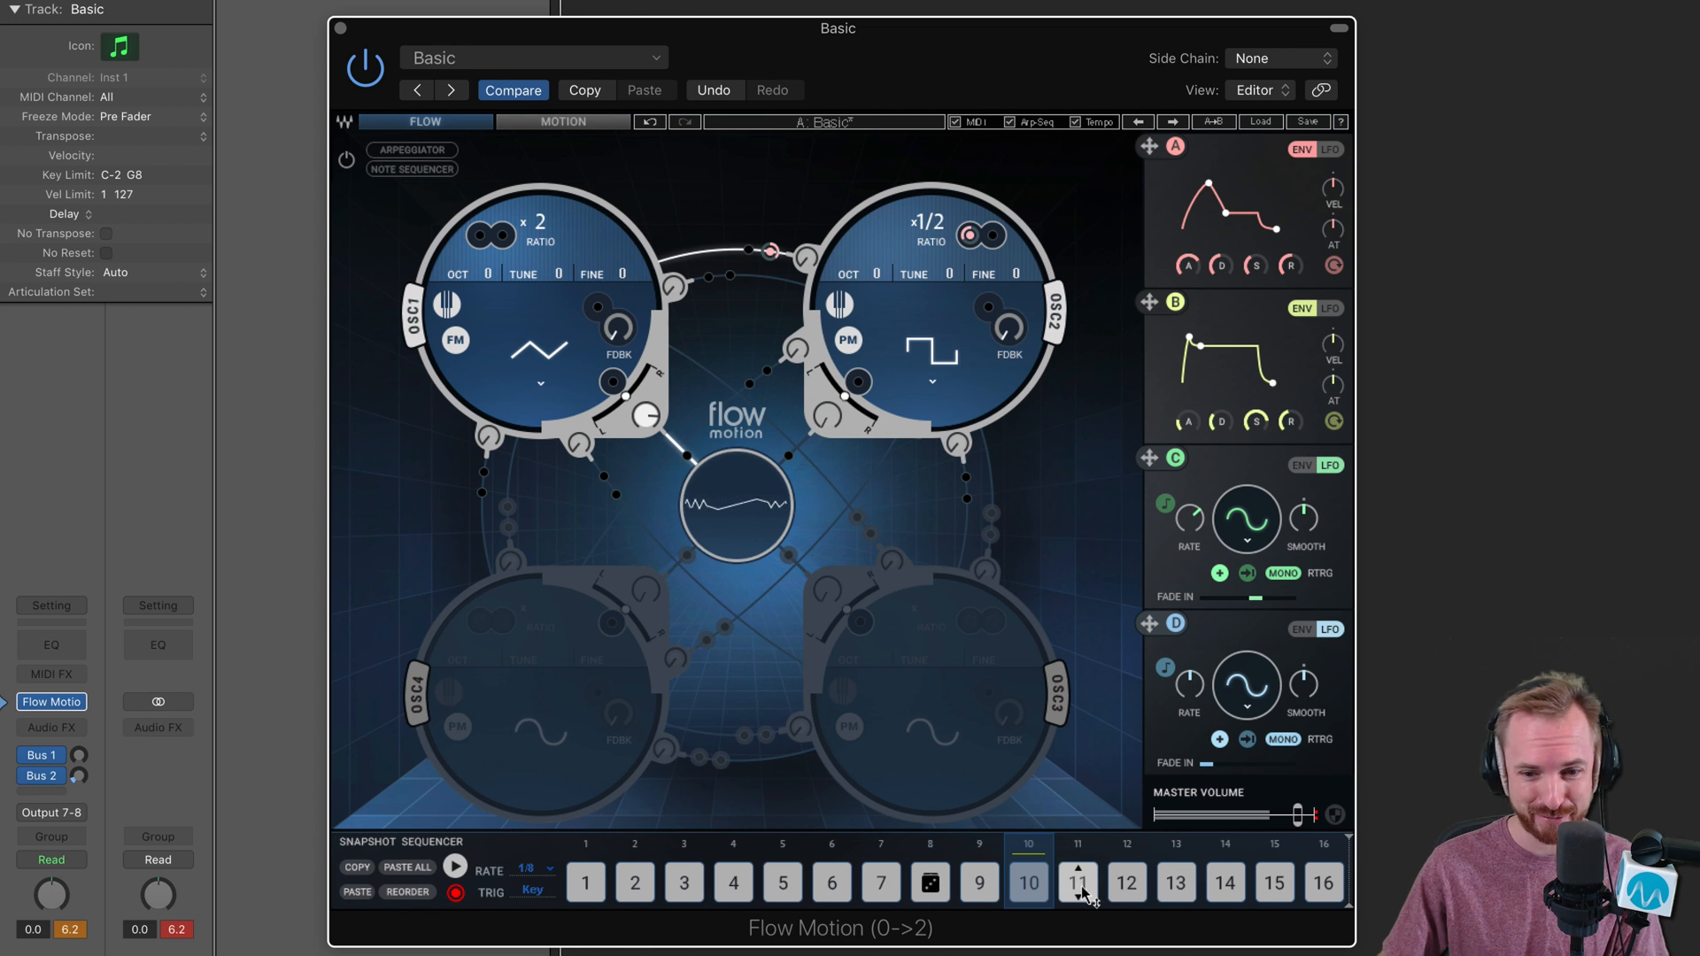
click(1075, 882)
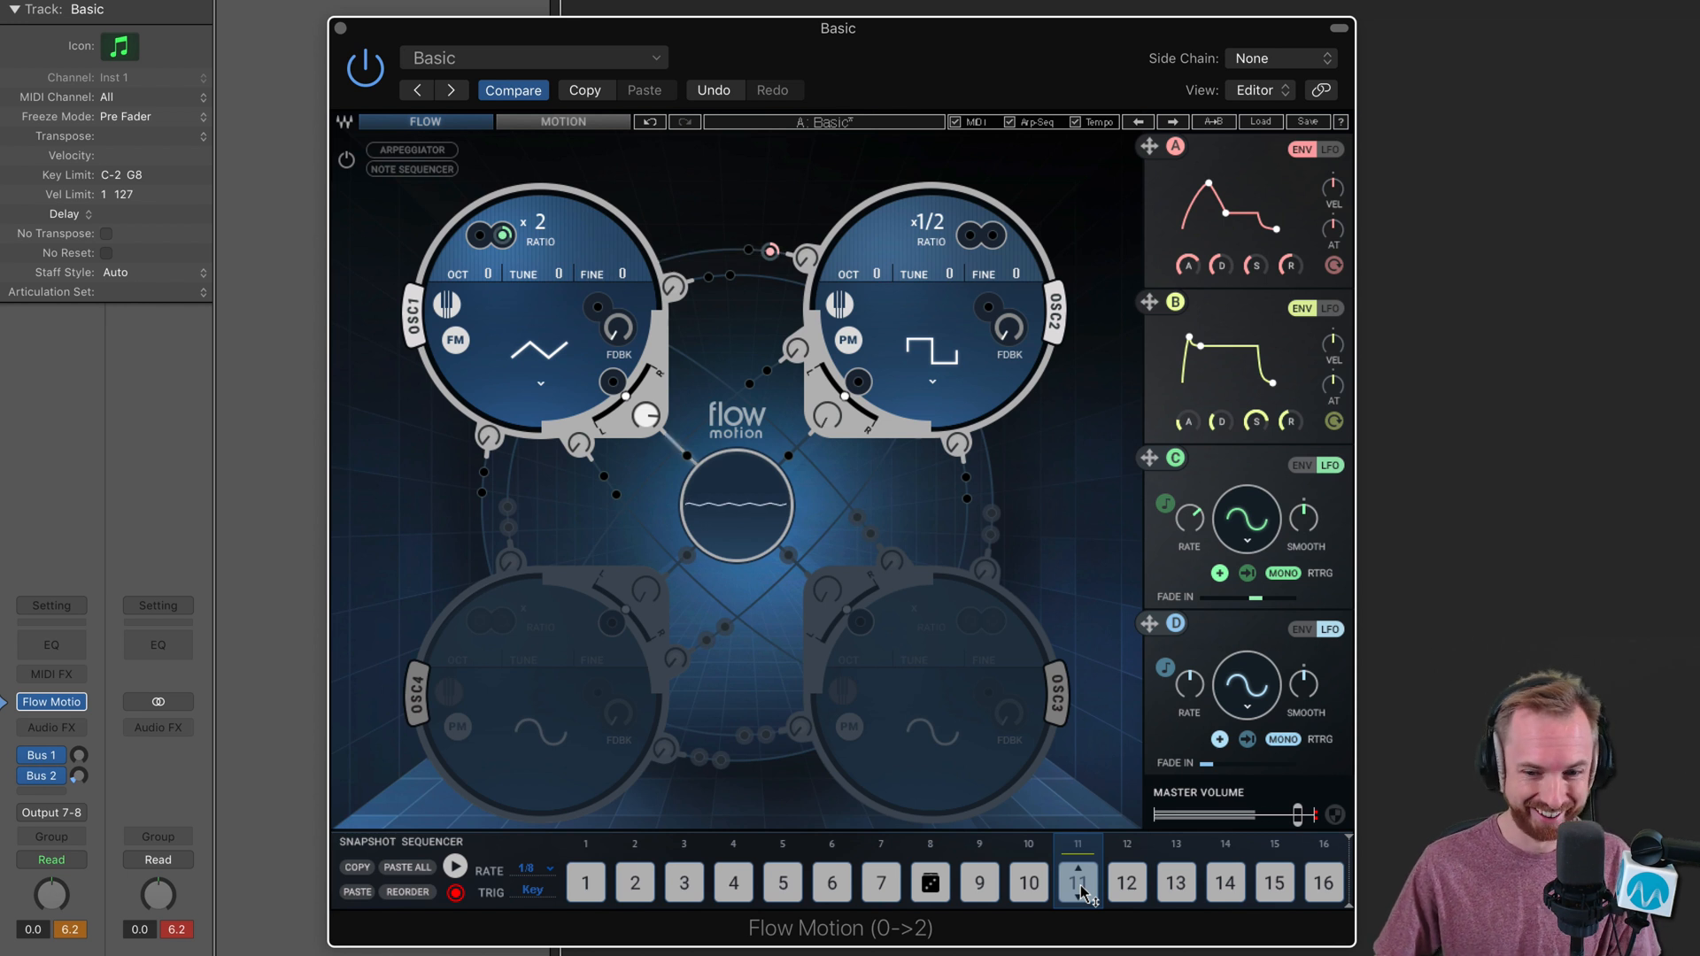
click(1126, 883)
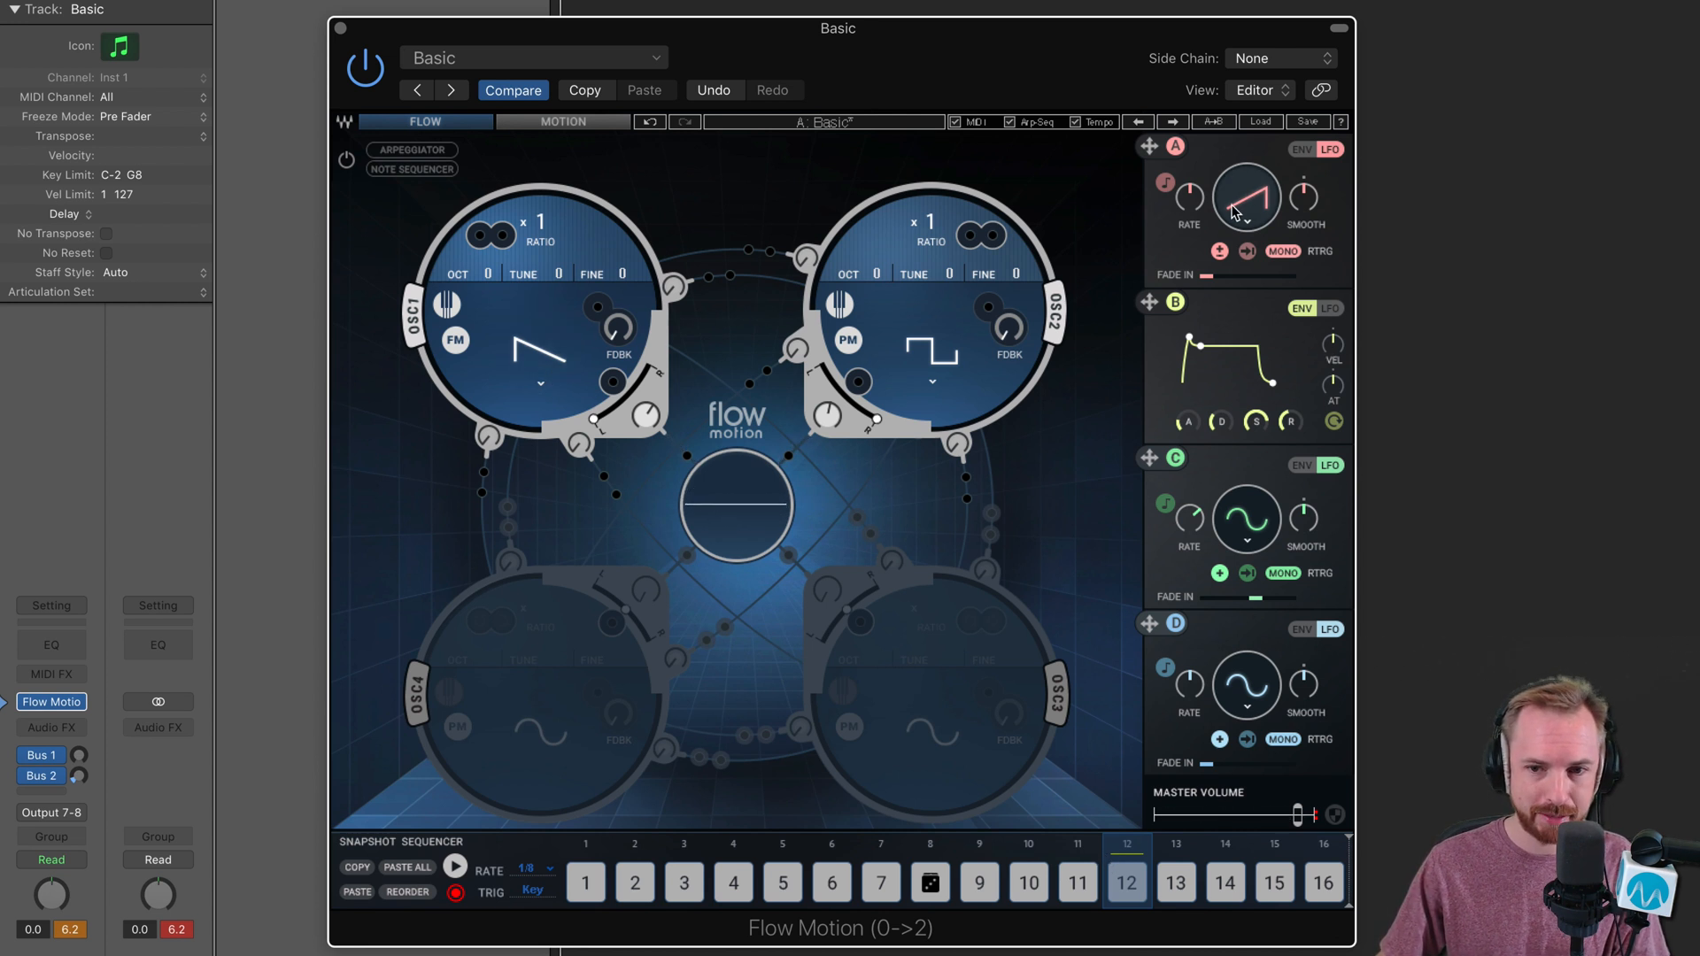
Set Mod A's LFO to sine, give OSC2 the noise waveform and reshape Mod B's release curve
click(1245, 198)
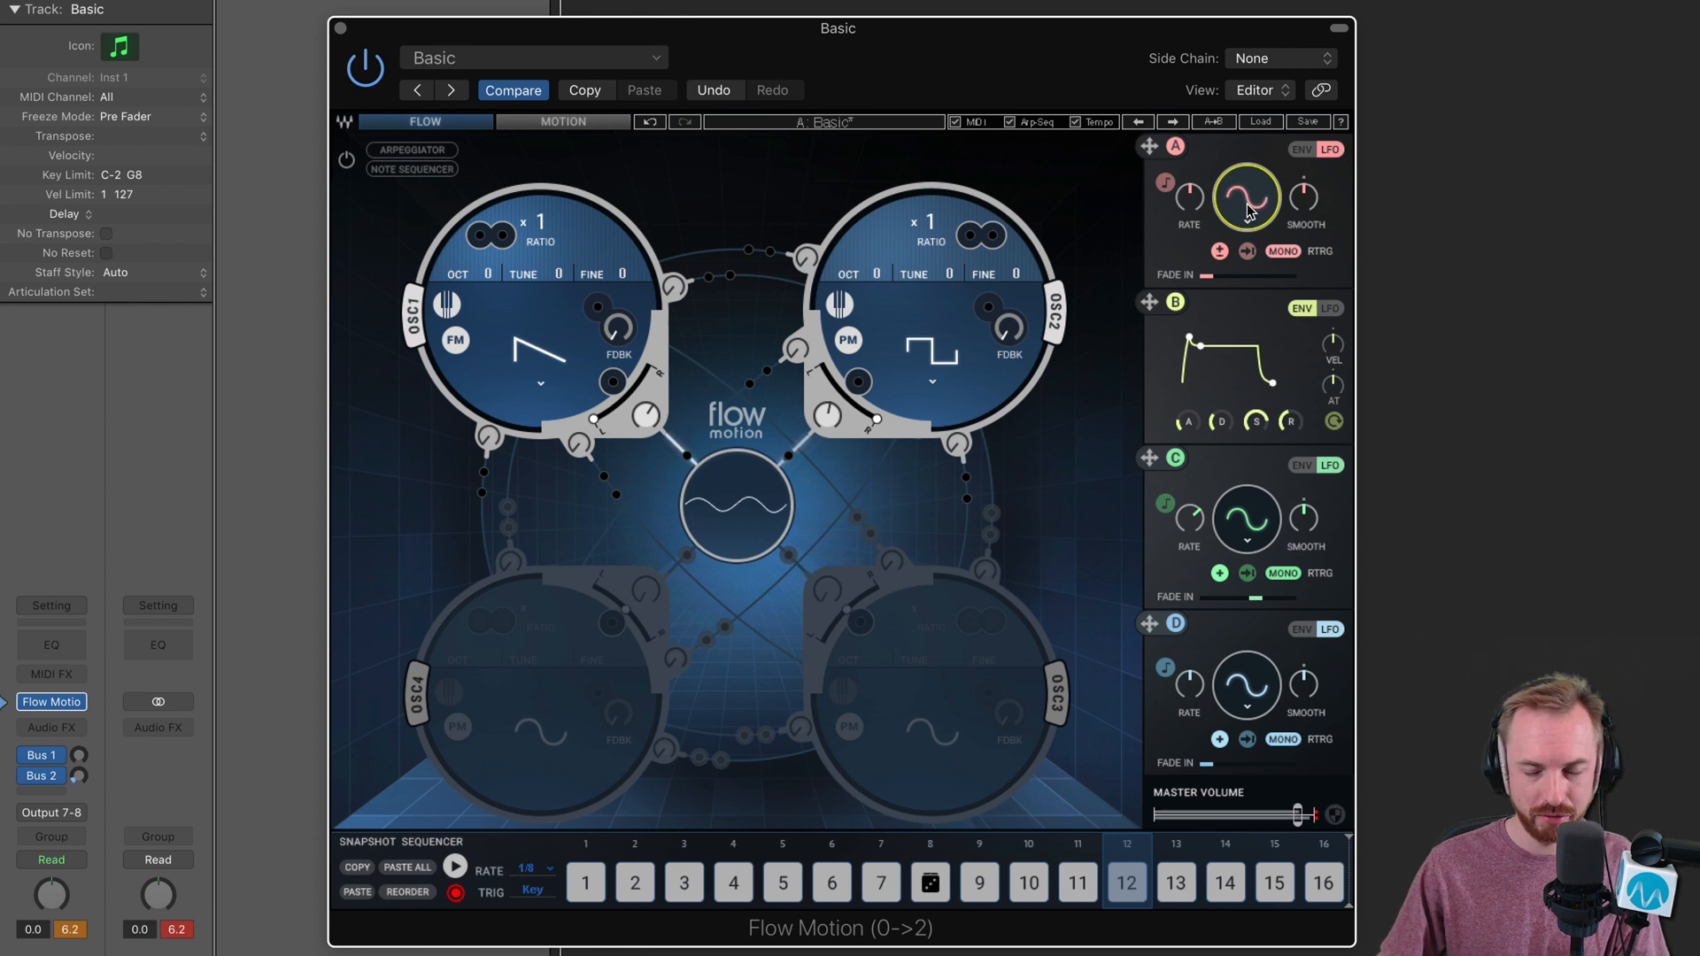
drag(1231, 189, 1263, 200)
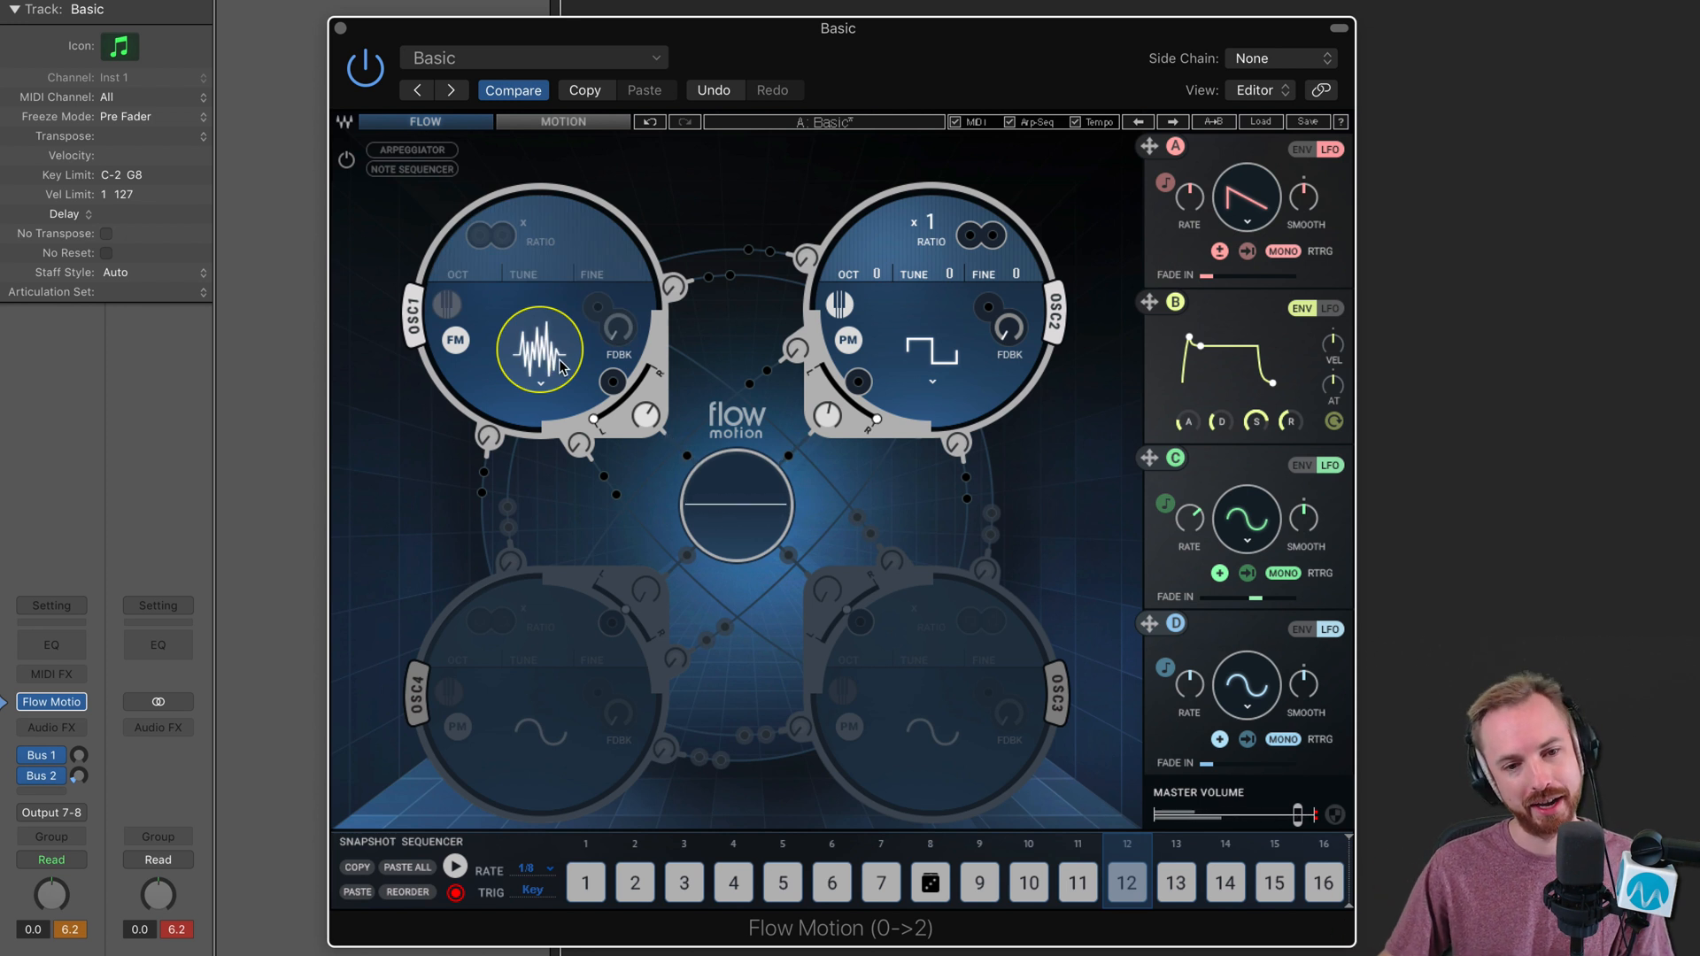
click(539, 349)
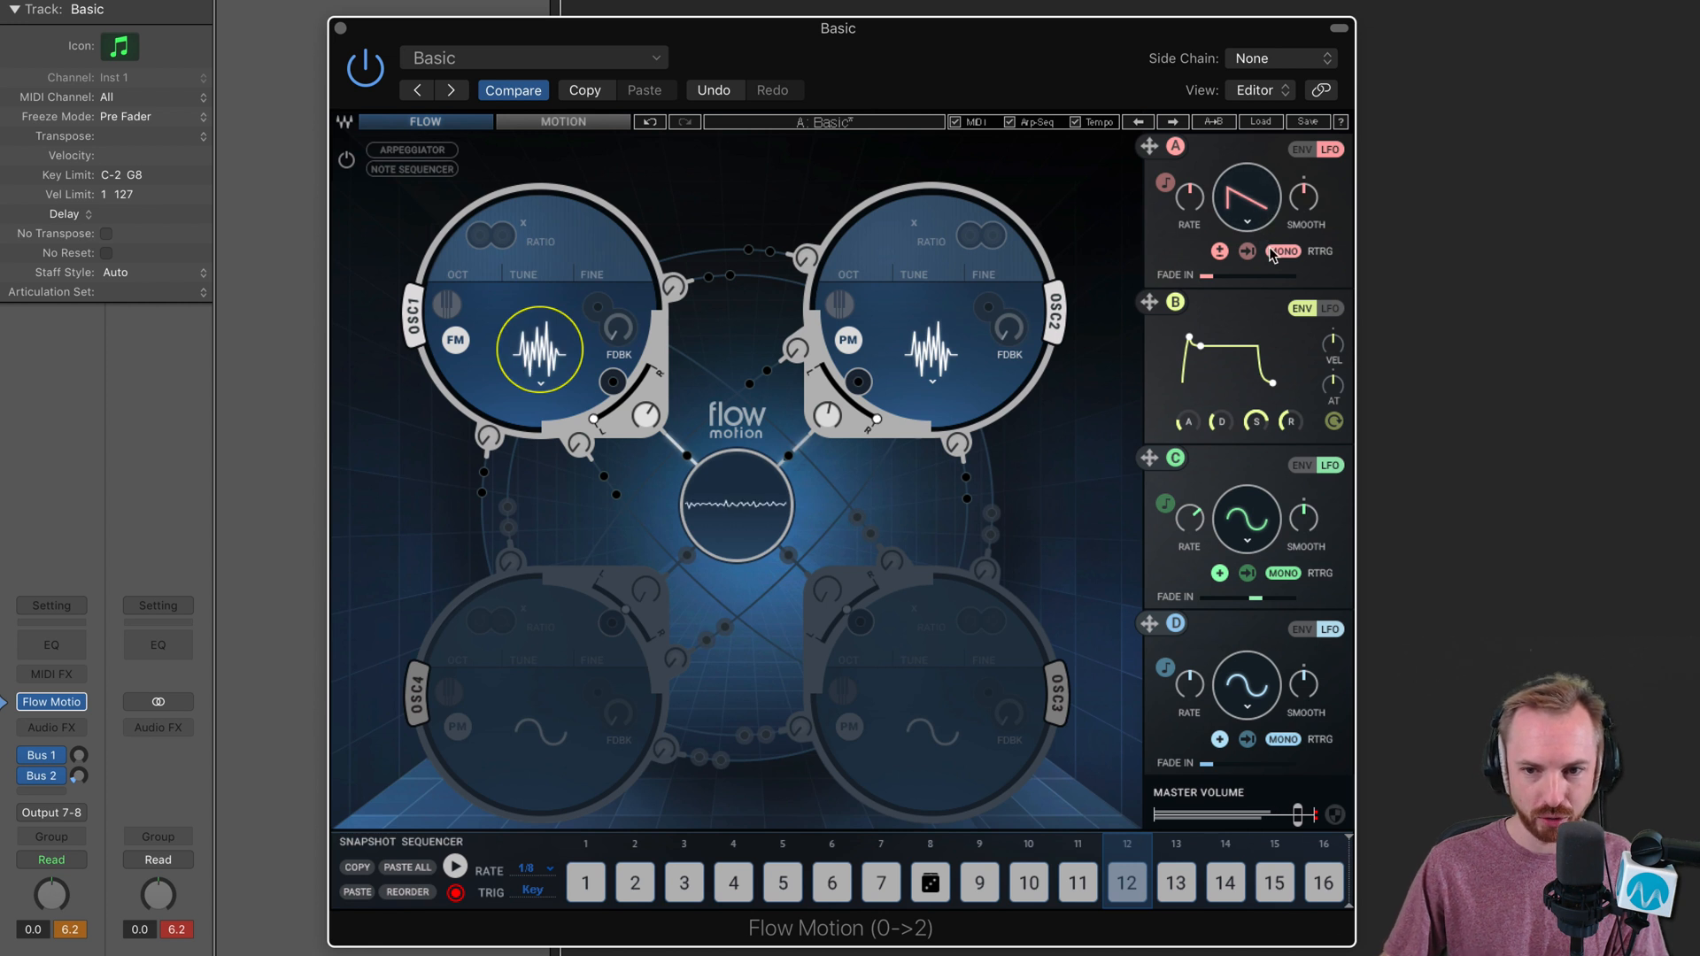
click(1247, 251)
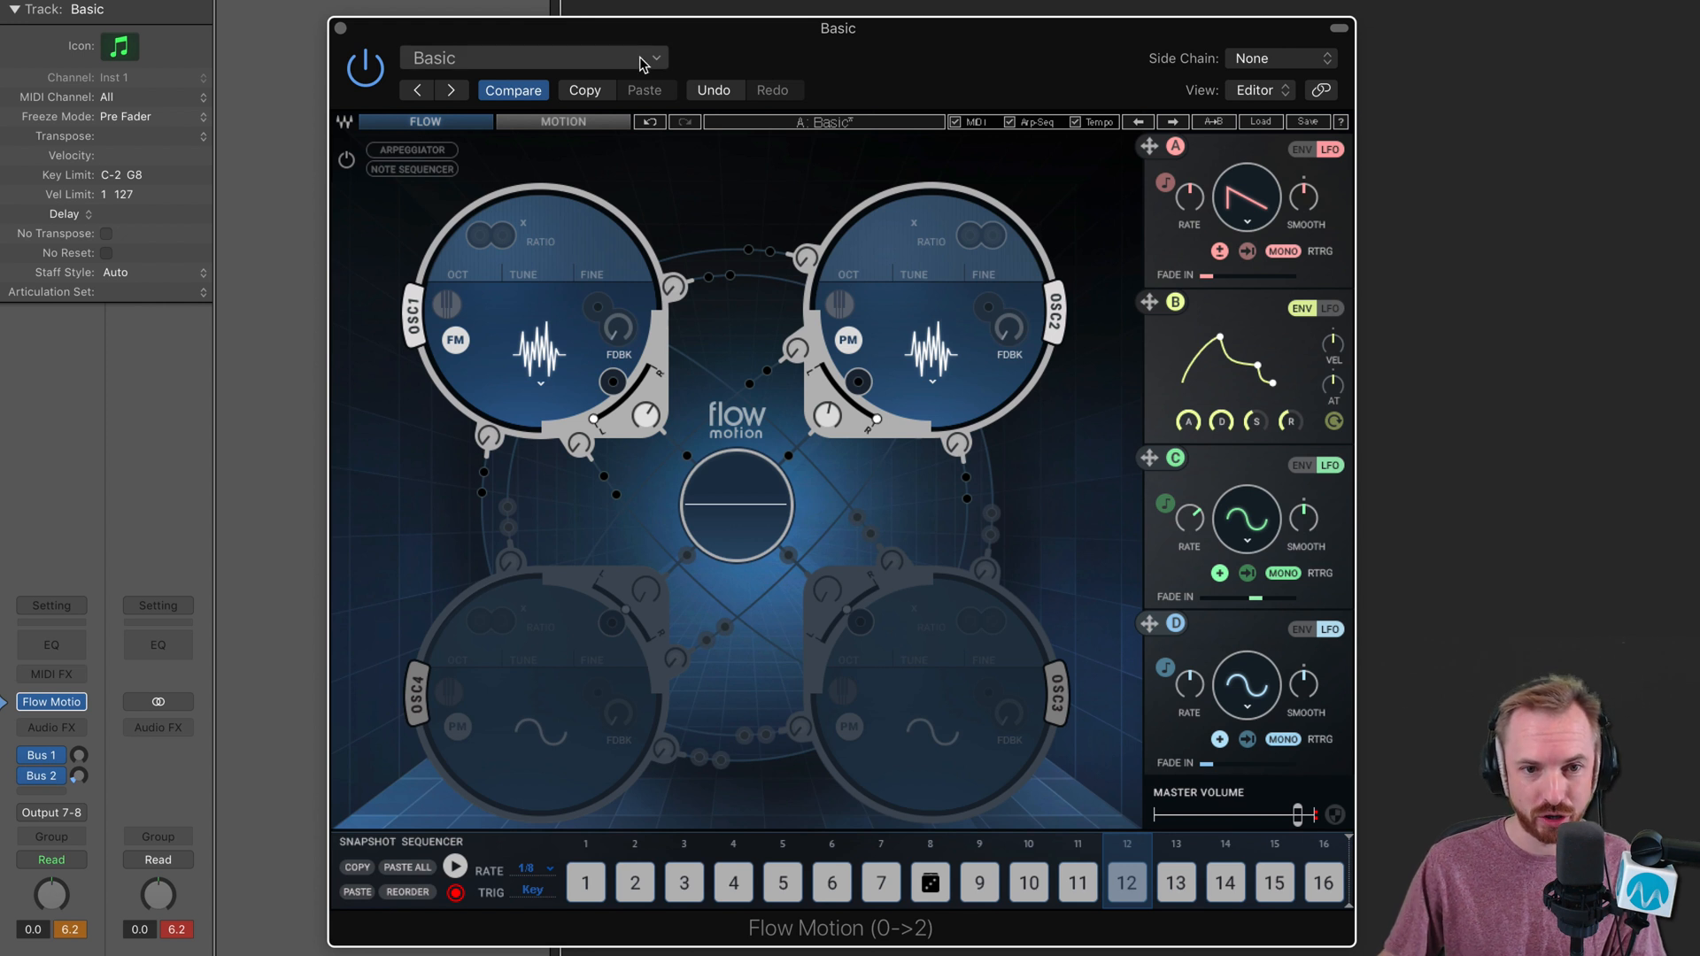
Load factory preset Pres 2: Full Reset, leaving a single sine oscillator
click(534, 57)
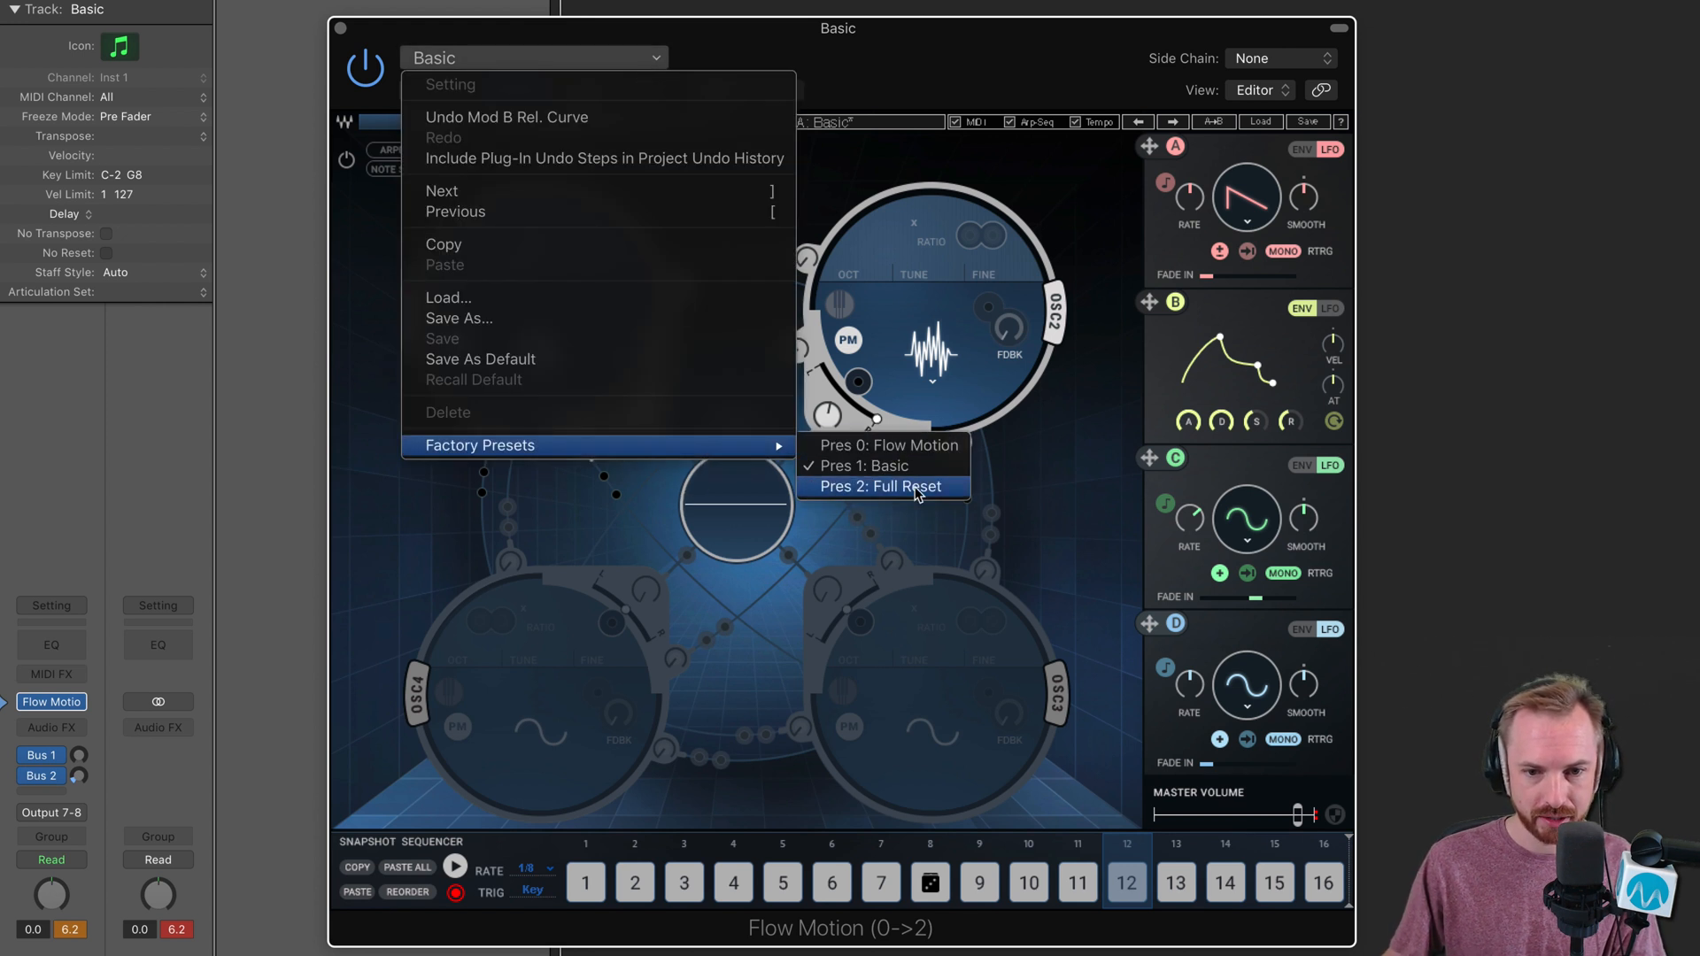
click(882, 486)
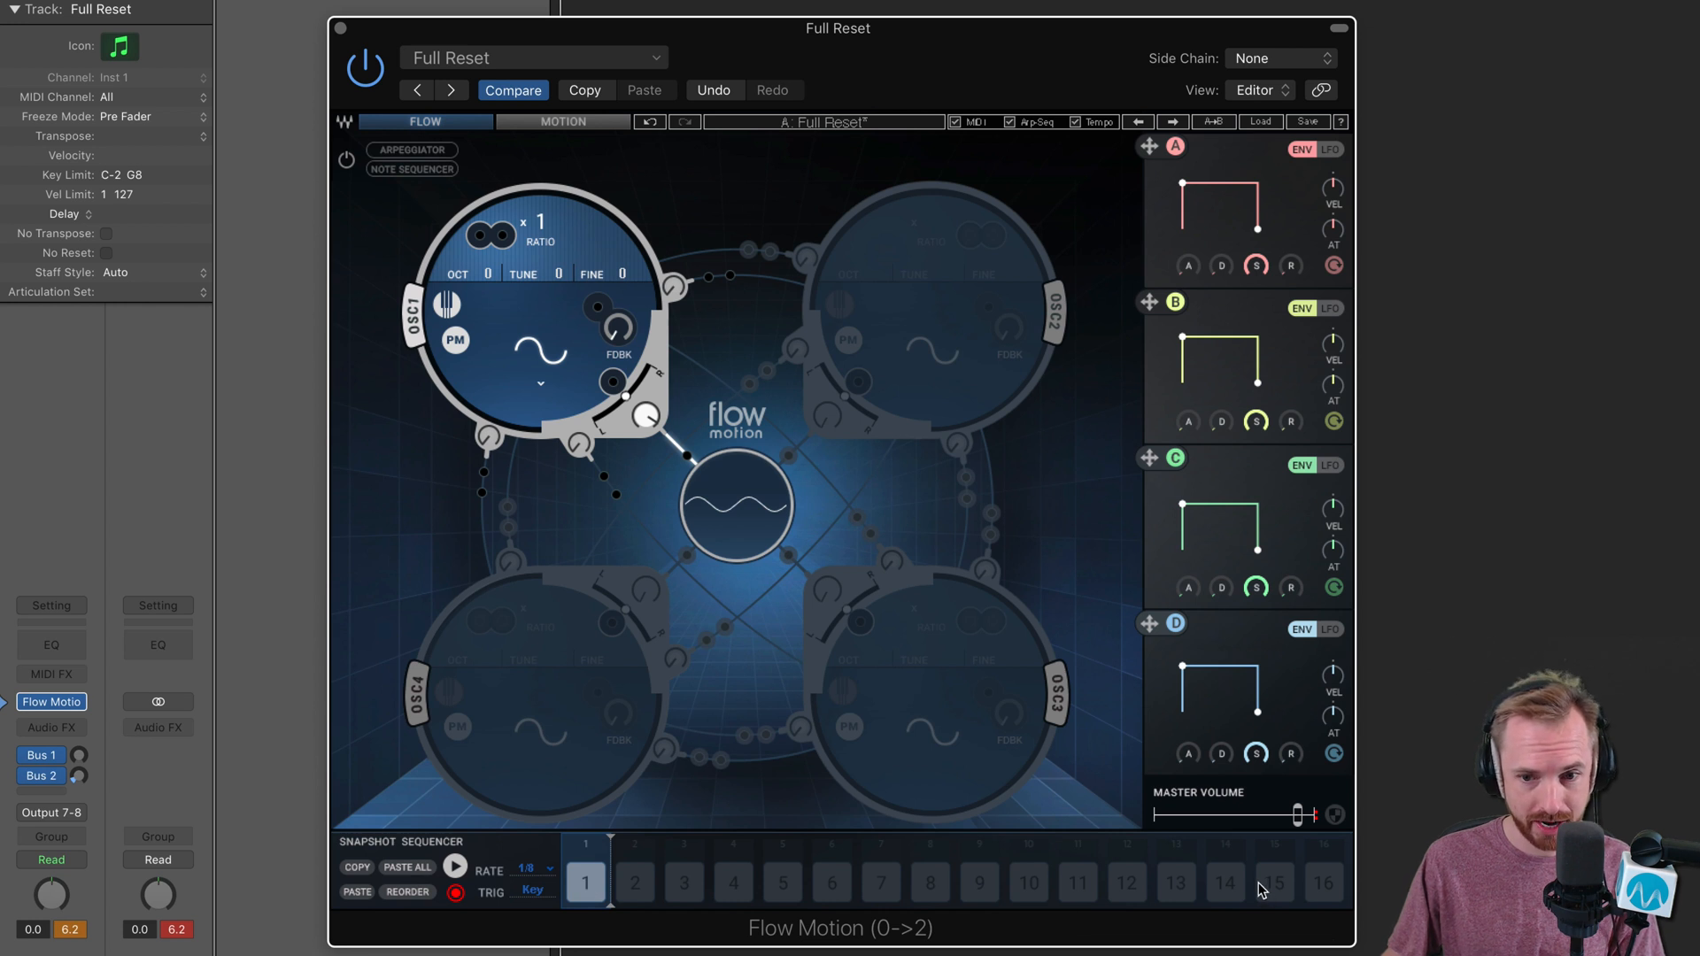
mouse_move(1224, 284)
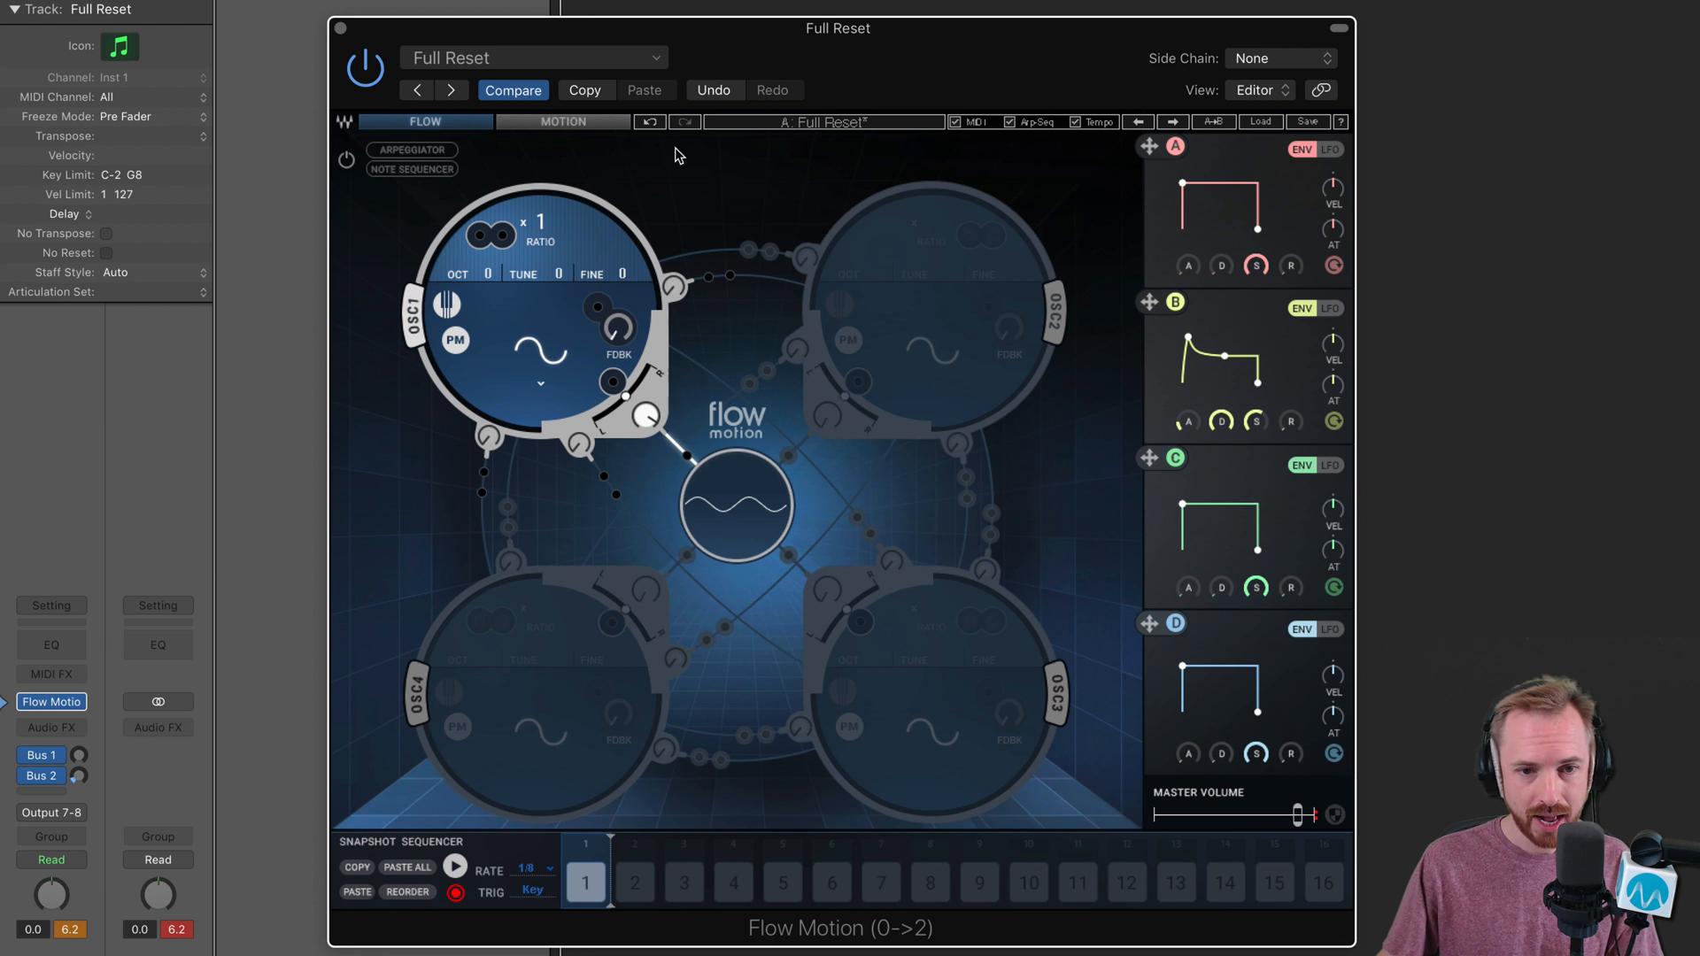
Load factory preset Pres 0: Flow Motion and bring up OSC4's mod-slot source menu
click(534, 57)
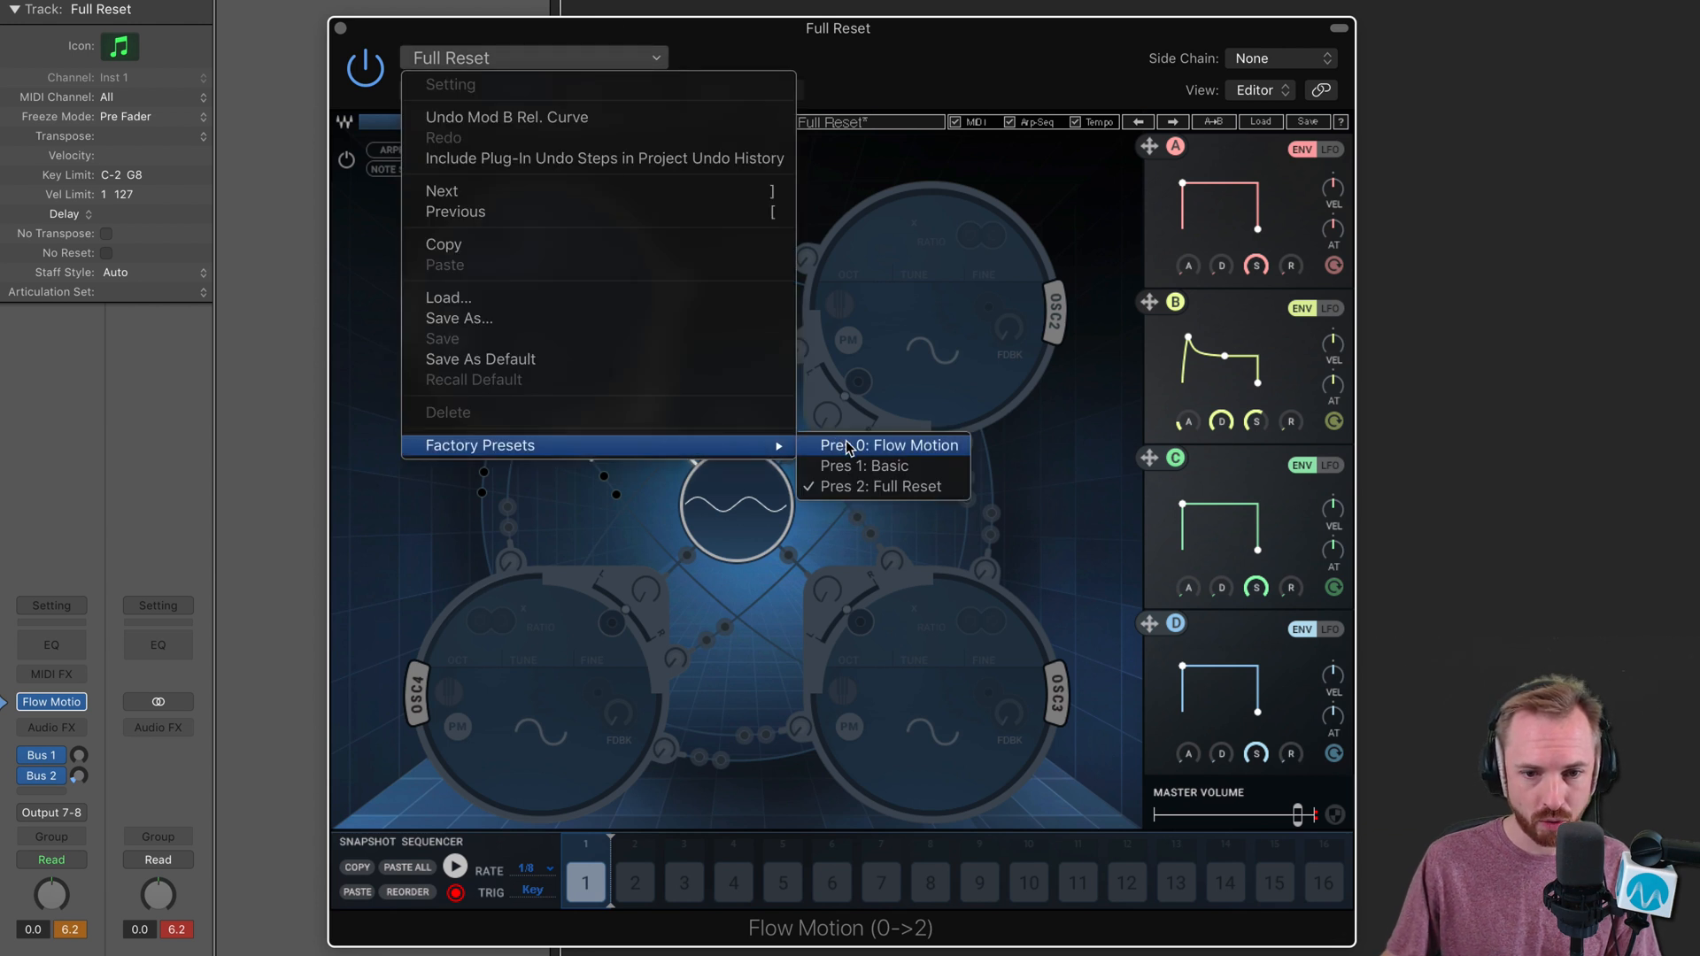
click(889, 445)
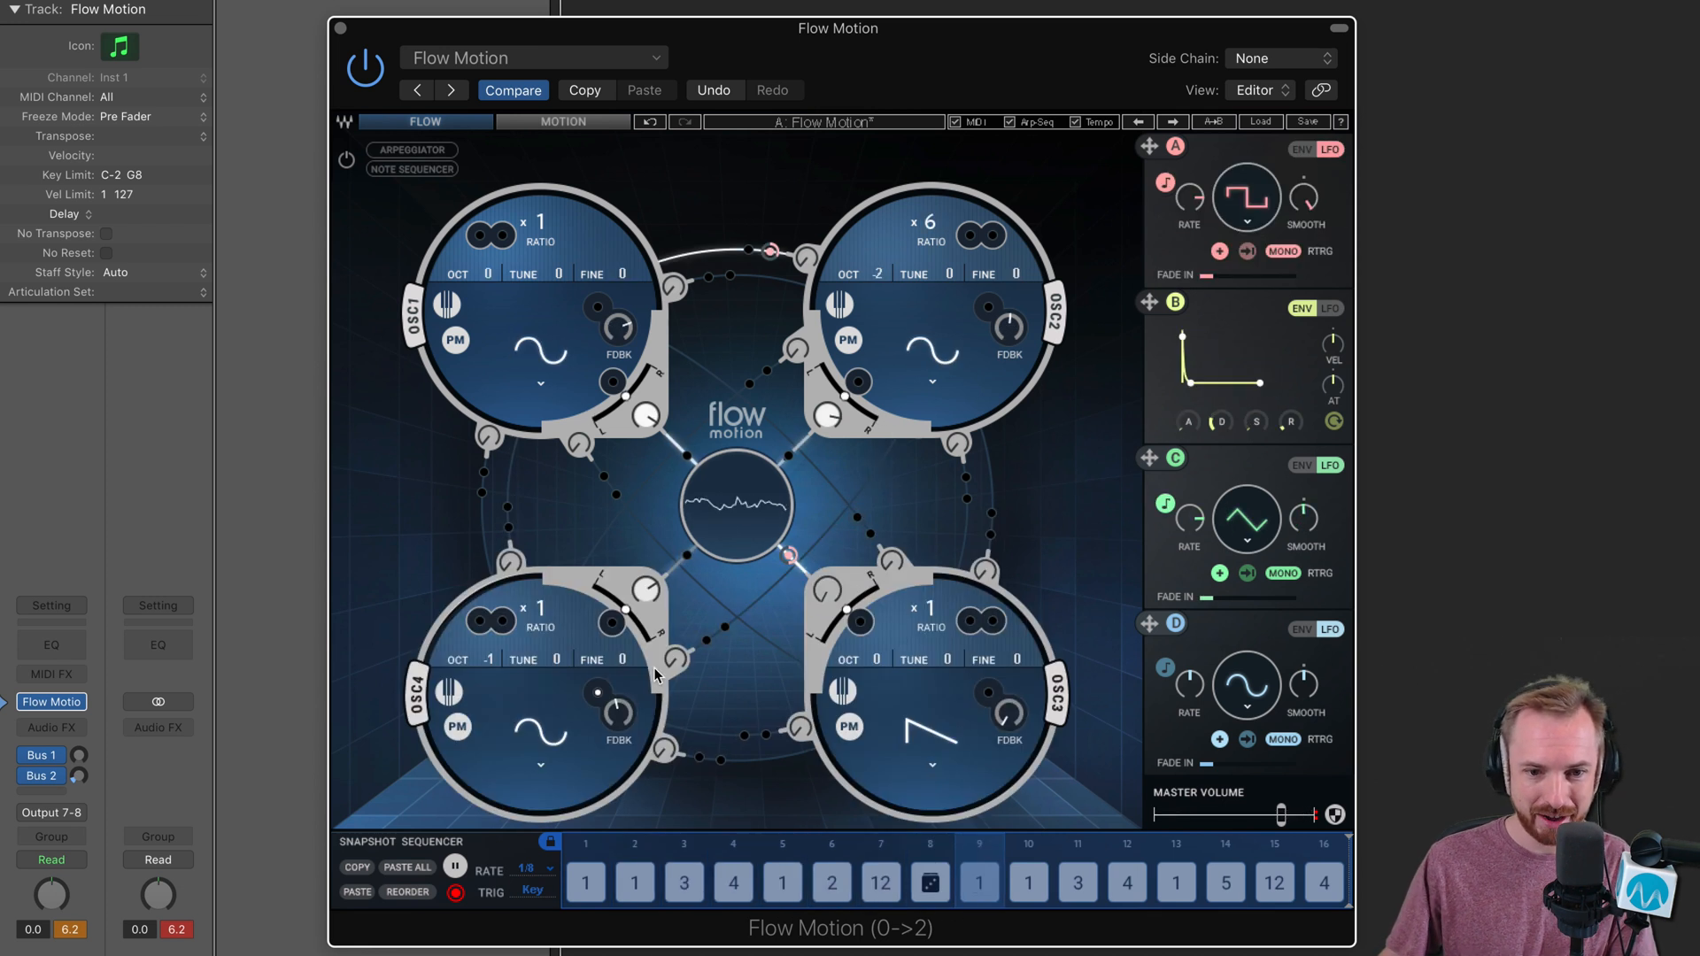
click(724, 627)
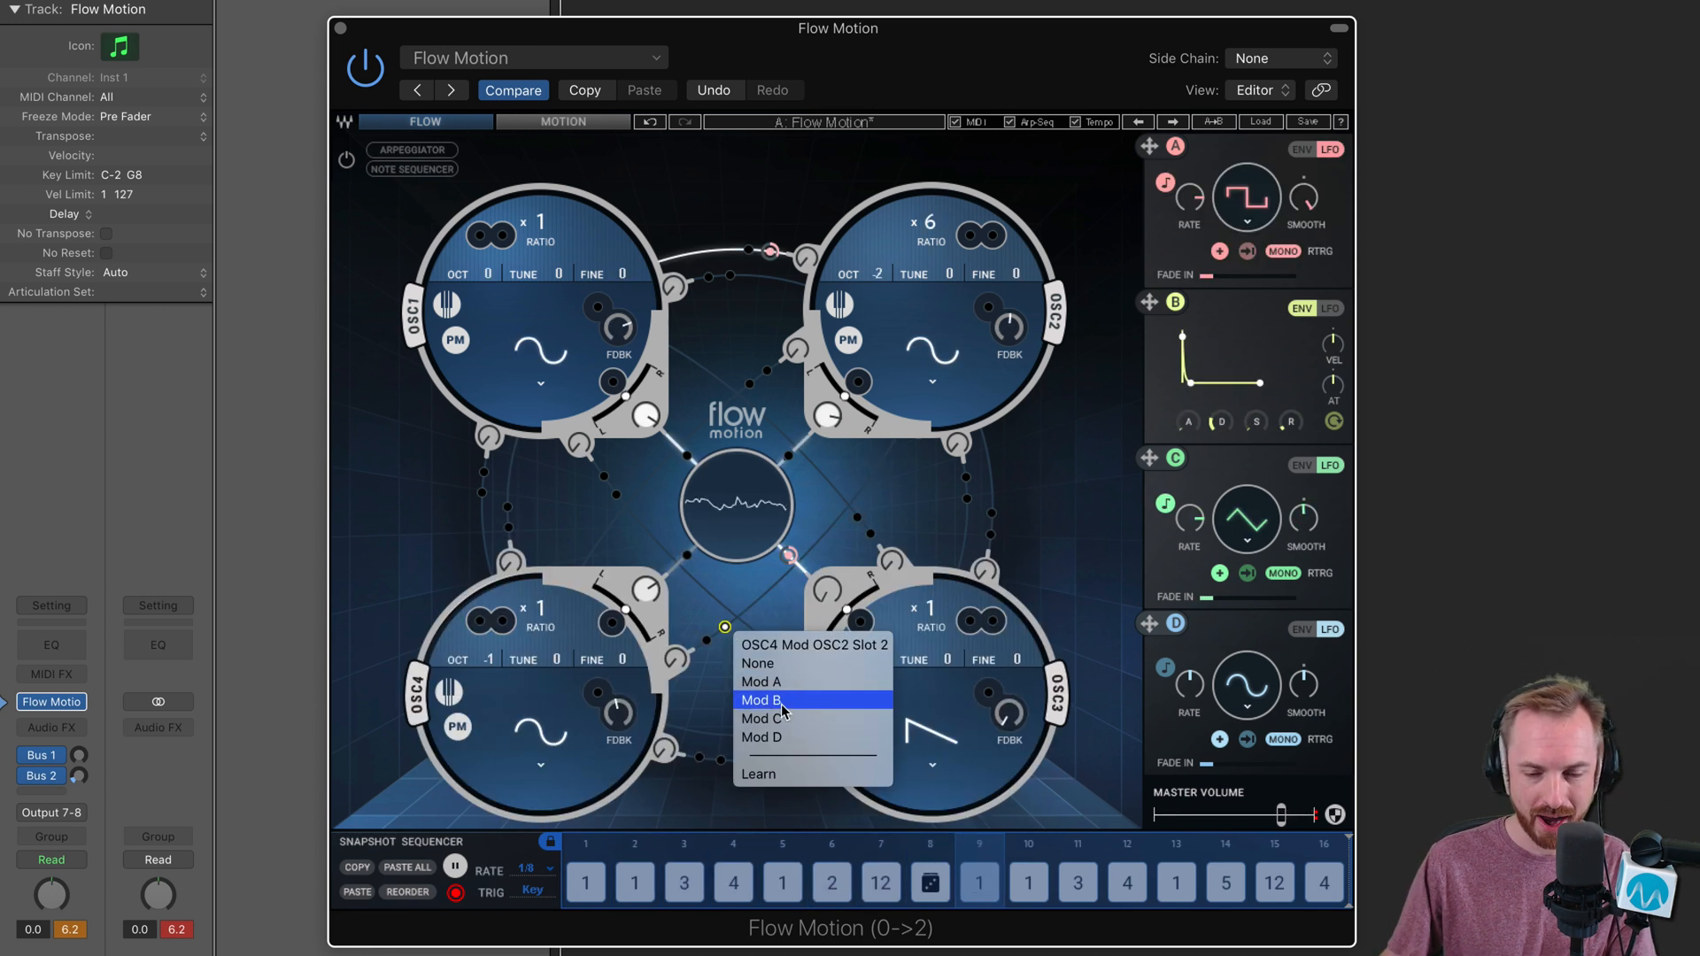